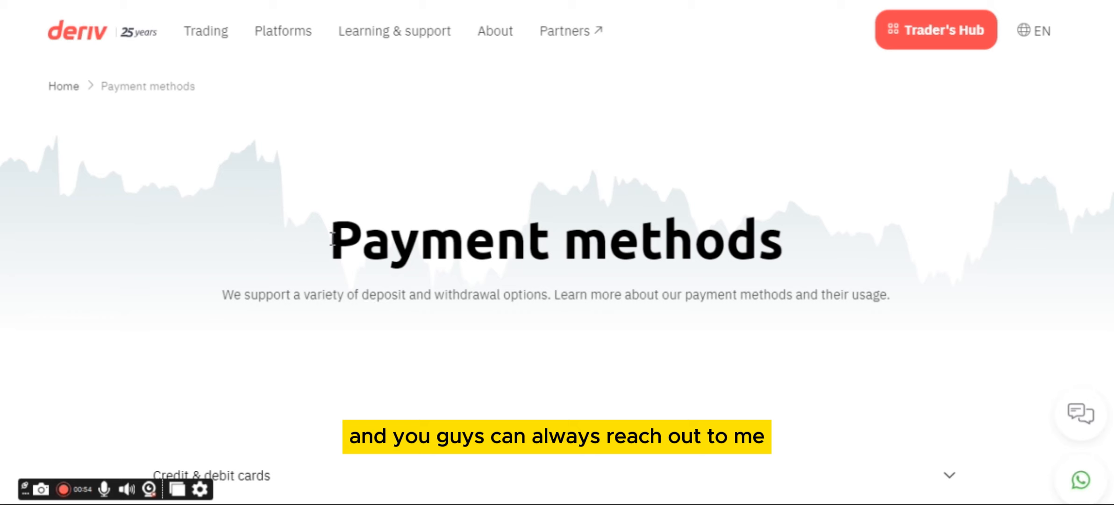
mouse_move(556, 217)
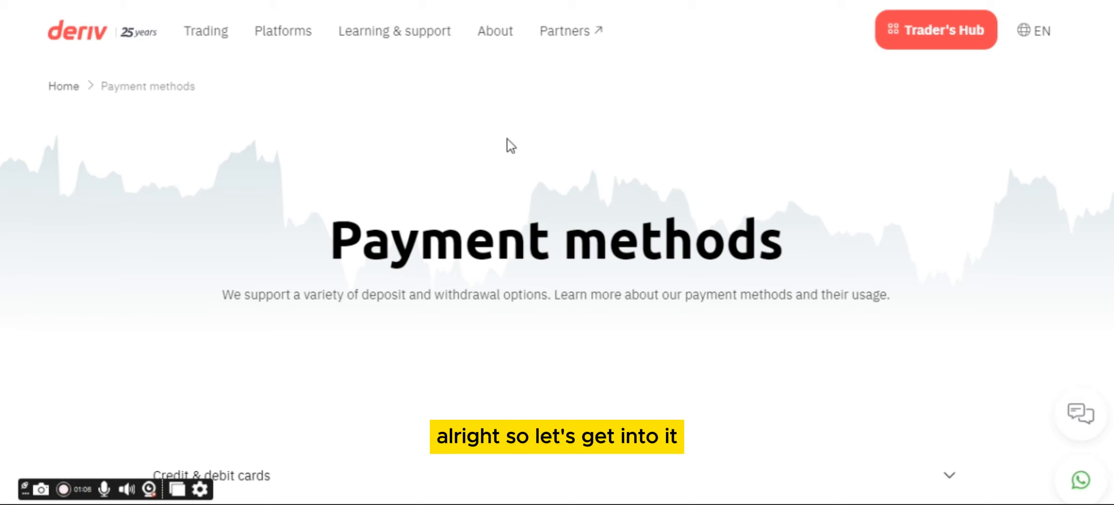
mouse_move(503, 203)
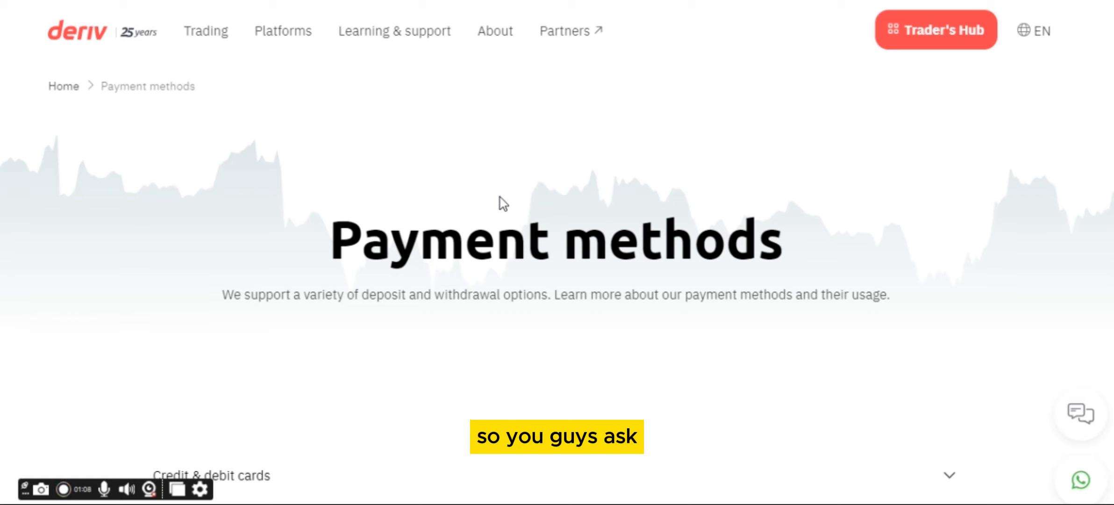
mouse_move(467, 194)
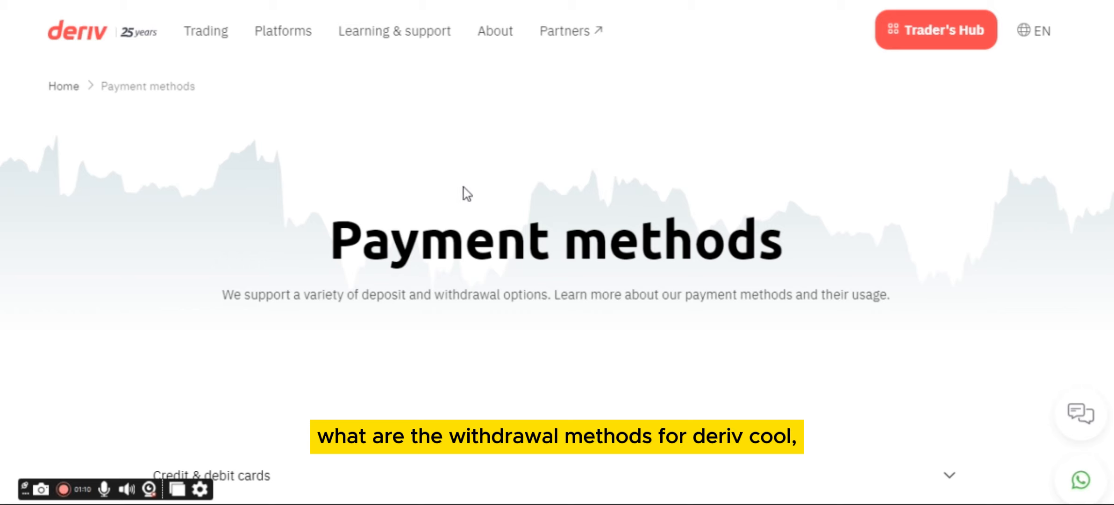
mouse_move(769, 200)
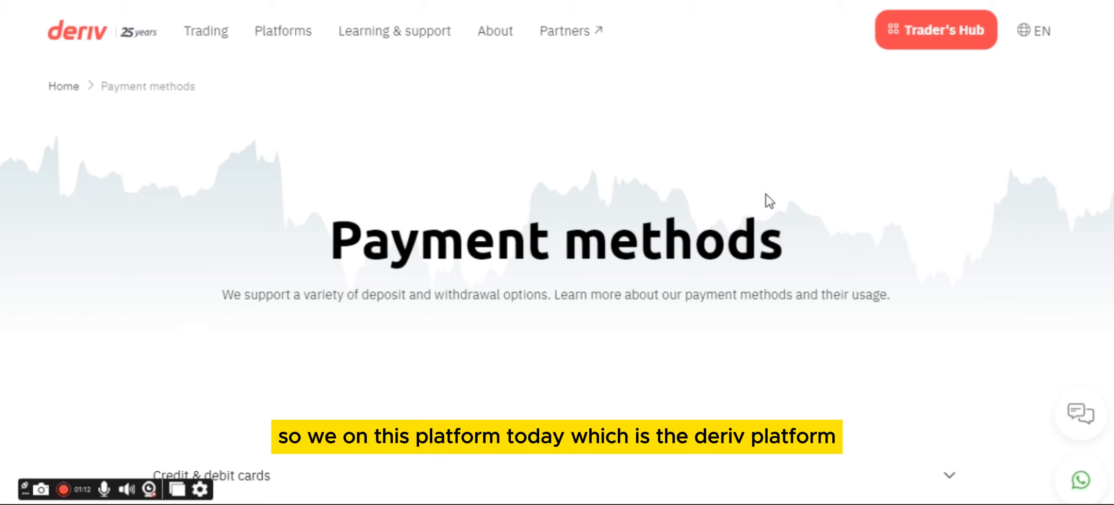
Step: Expand Credit & debit cards to view card deposit/withdrawal limits and processing times
scroll(down, 3)
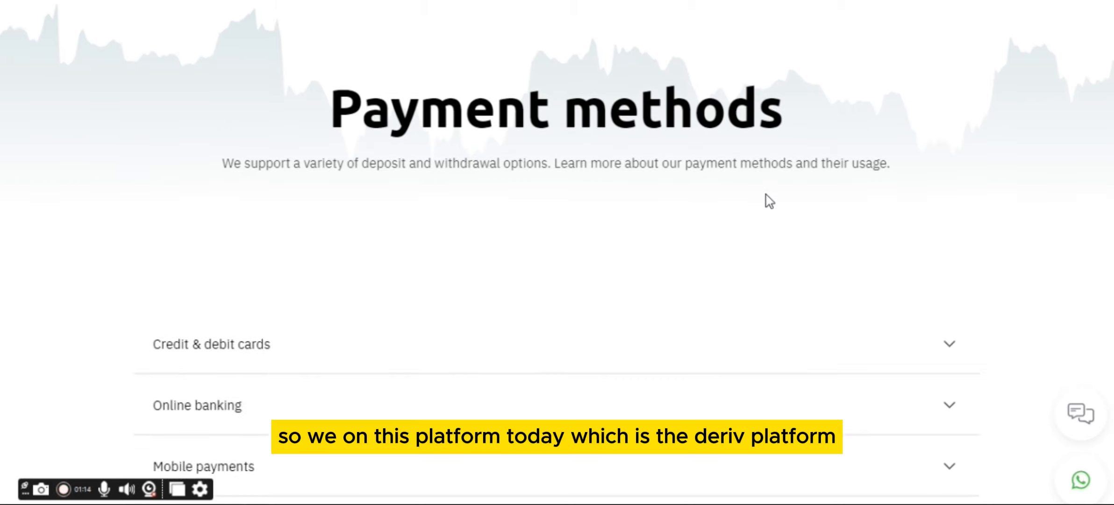
scroll(down, 3)
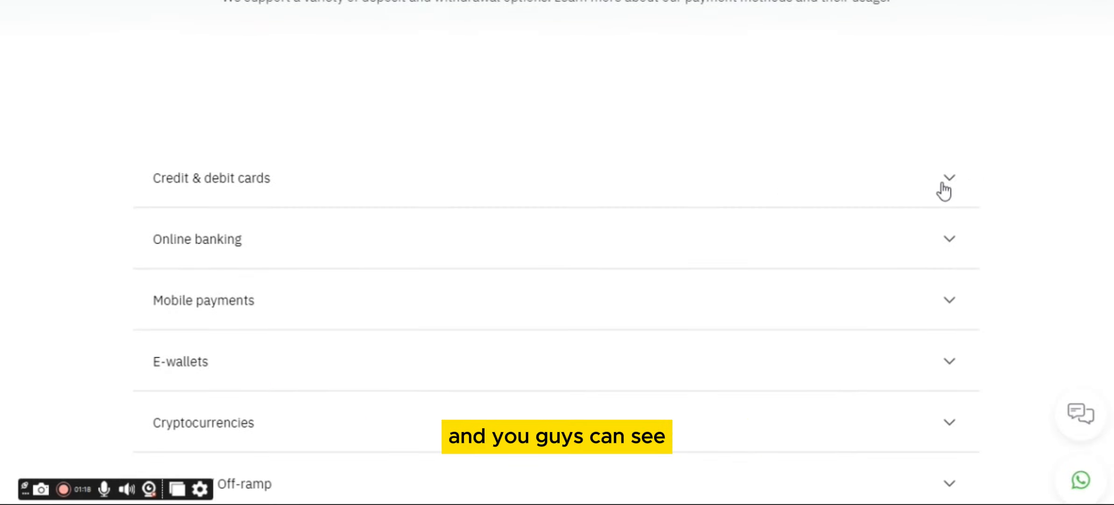
click(947, 178)
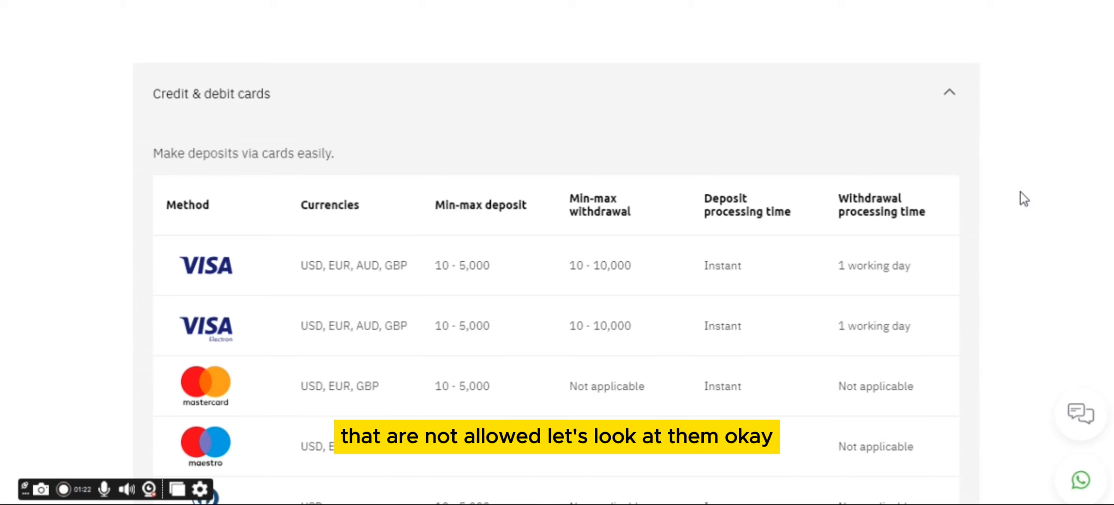
scroll(down, 3)
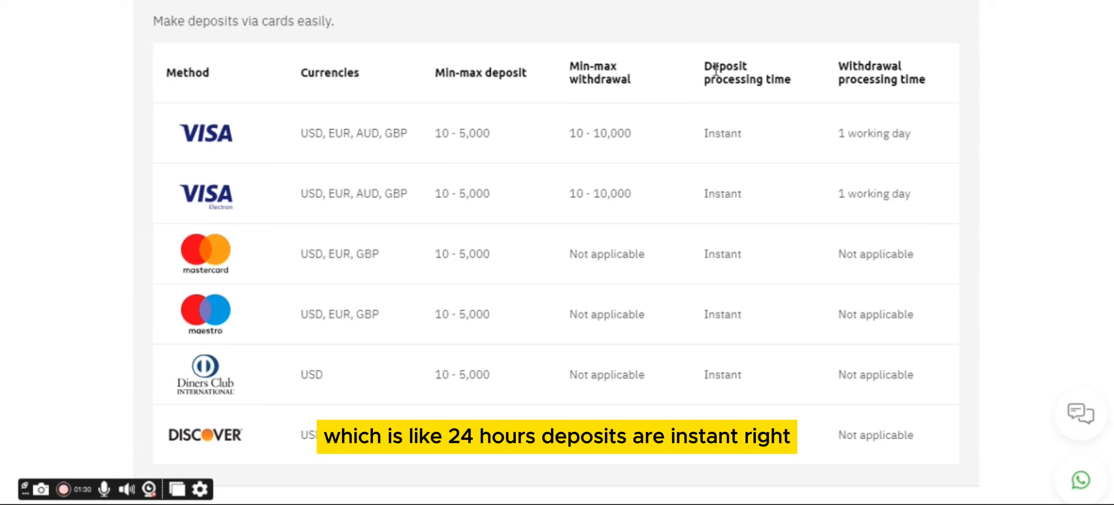
mouse_move(694, 309)
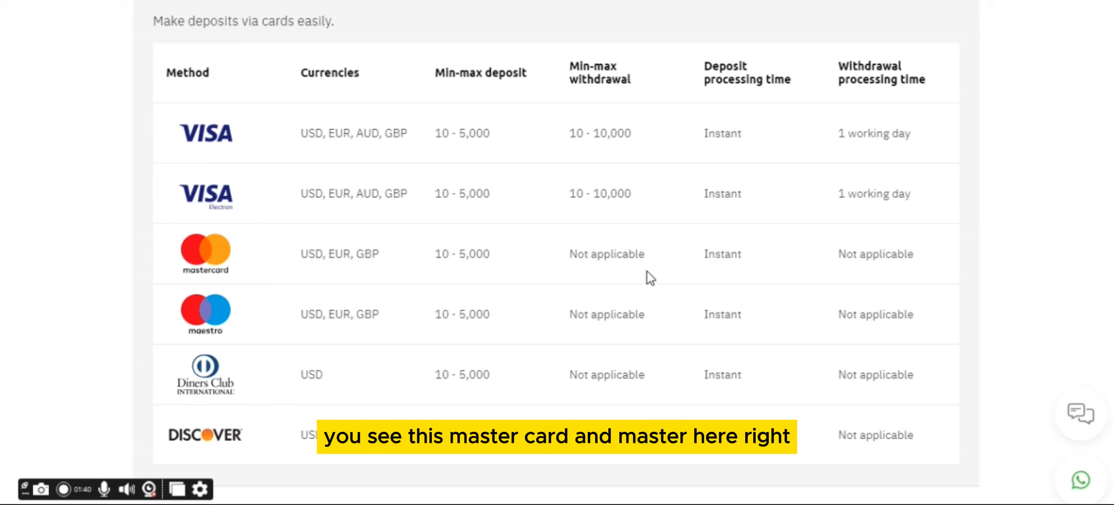
mouse_move(923, 308)
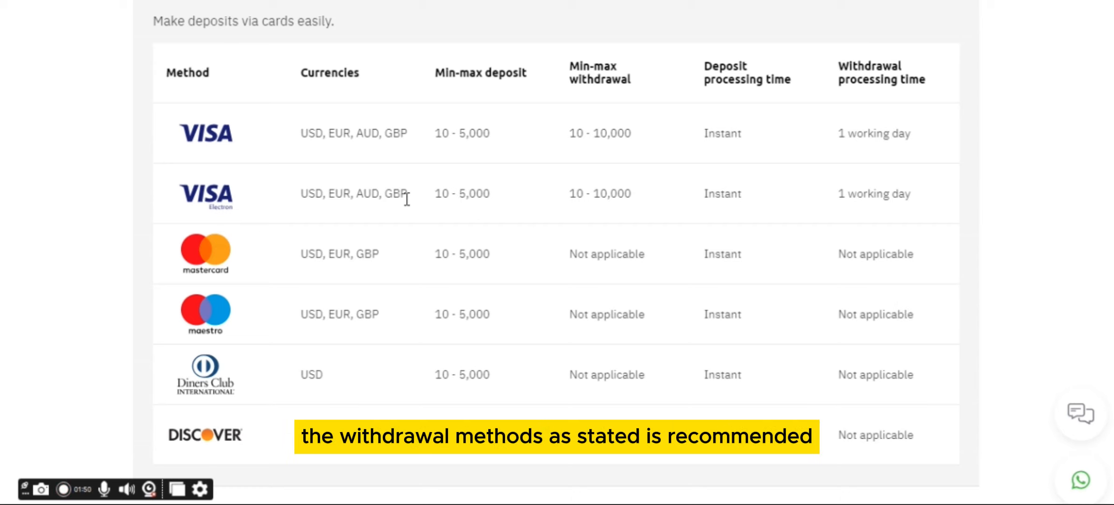
mouse_move(244, 204)
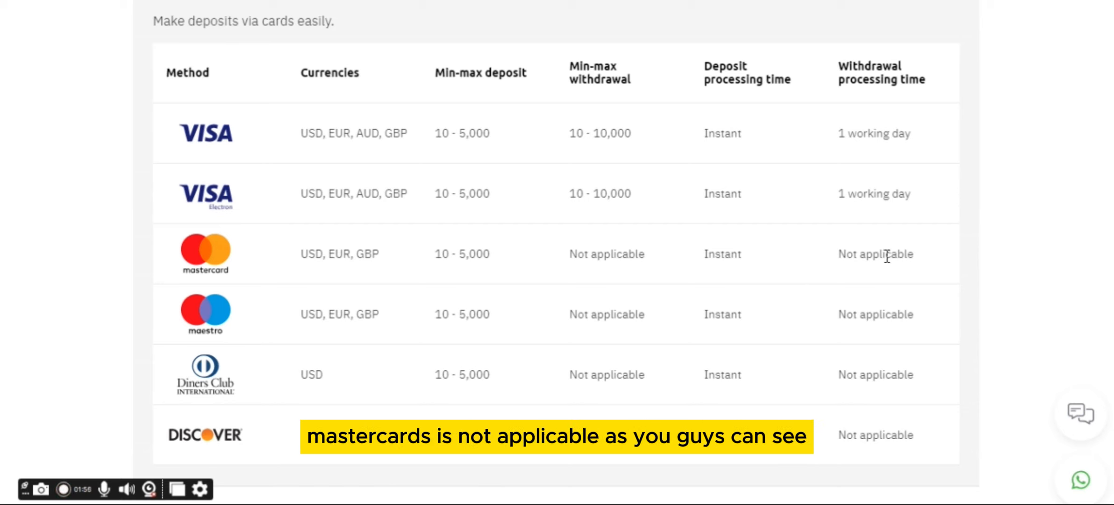
mouse_move(94, 442)
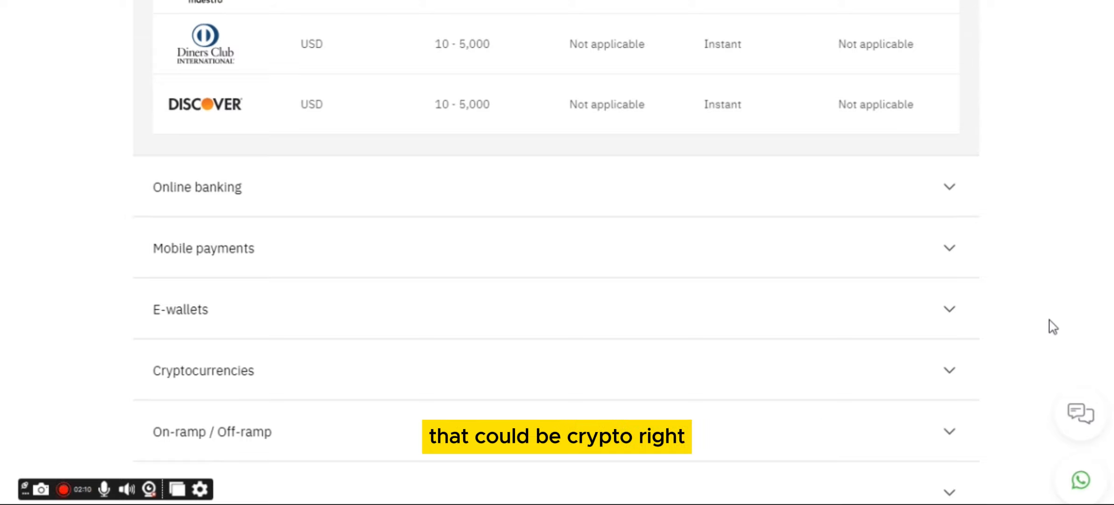
mouse_move(947, 191)
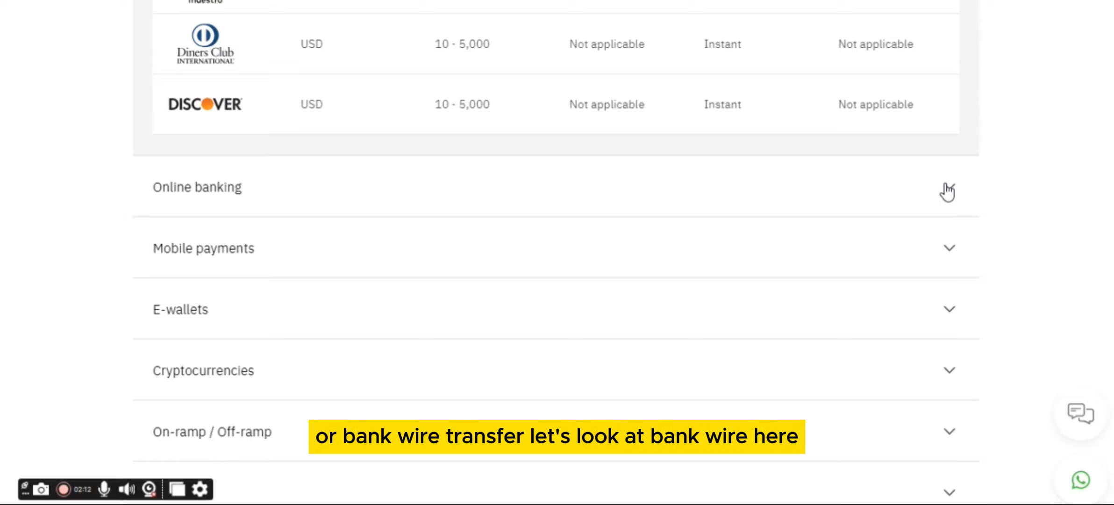
Step: Expand Online banking to list bank transfer methods with limits and timings
click(197, 187)
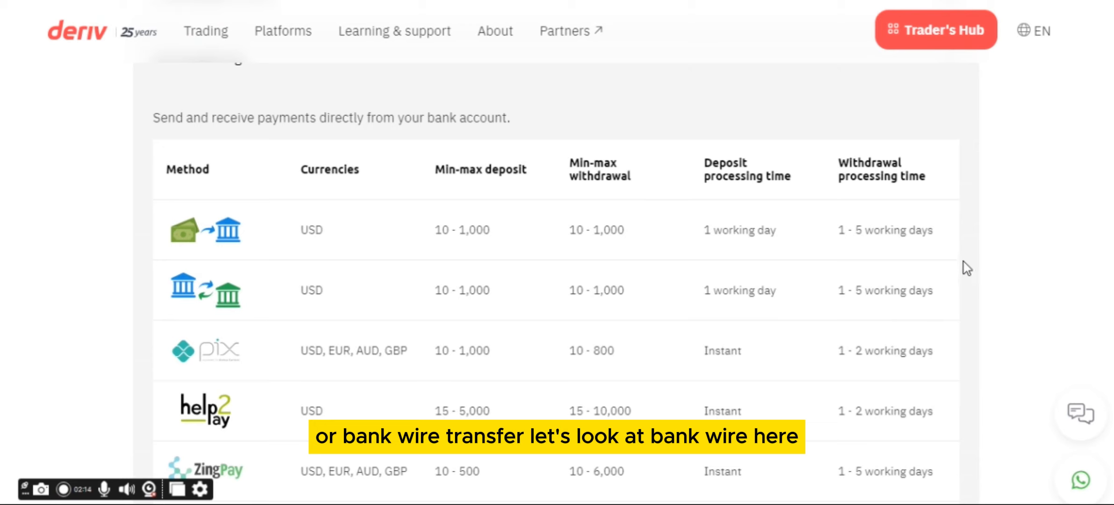
mouse_move(712, 178)
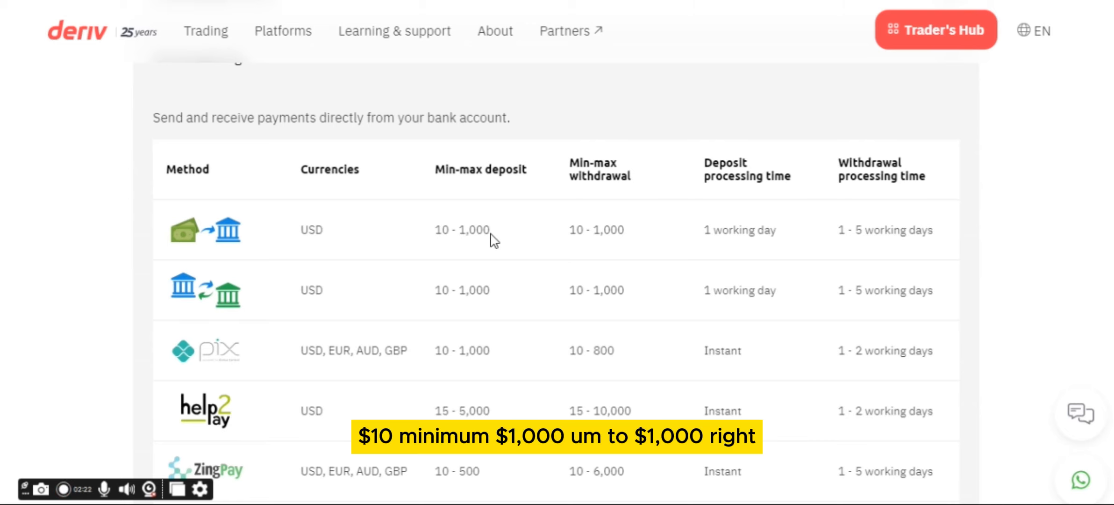
mouse_move(487, 250)
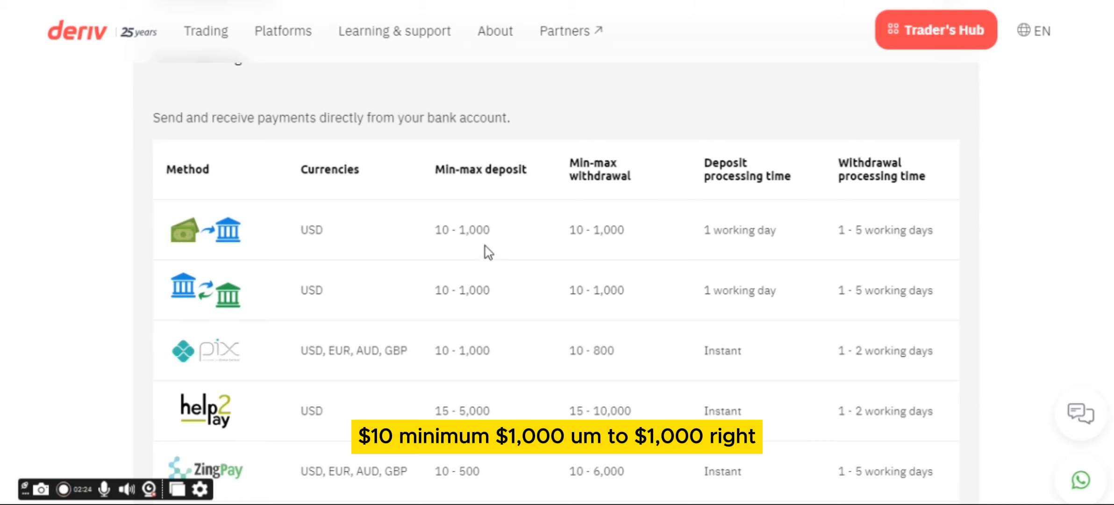
mouse_move(495, 192)
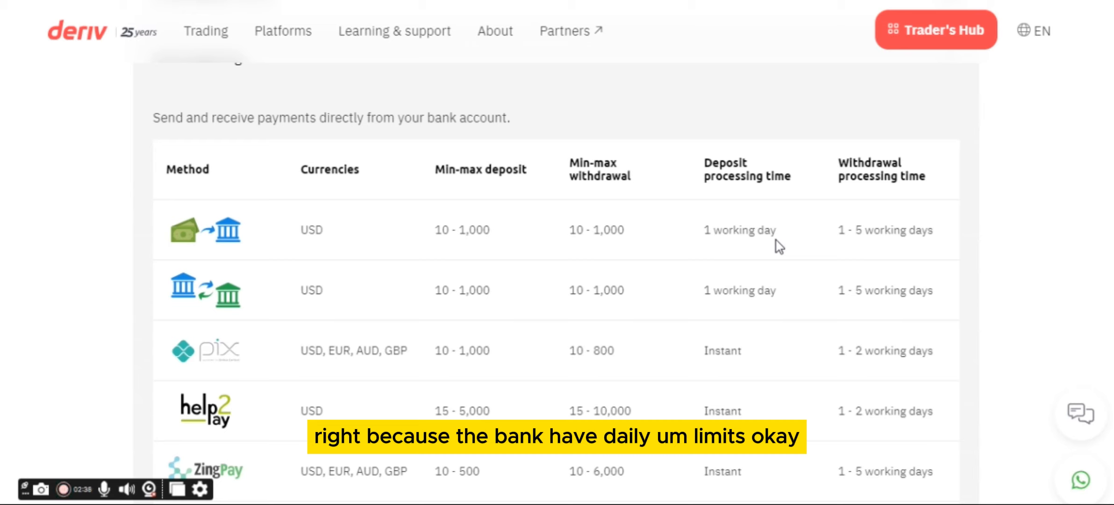
mouse_move(696, 265)
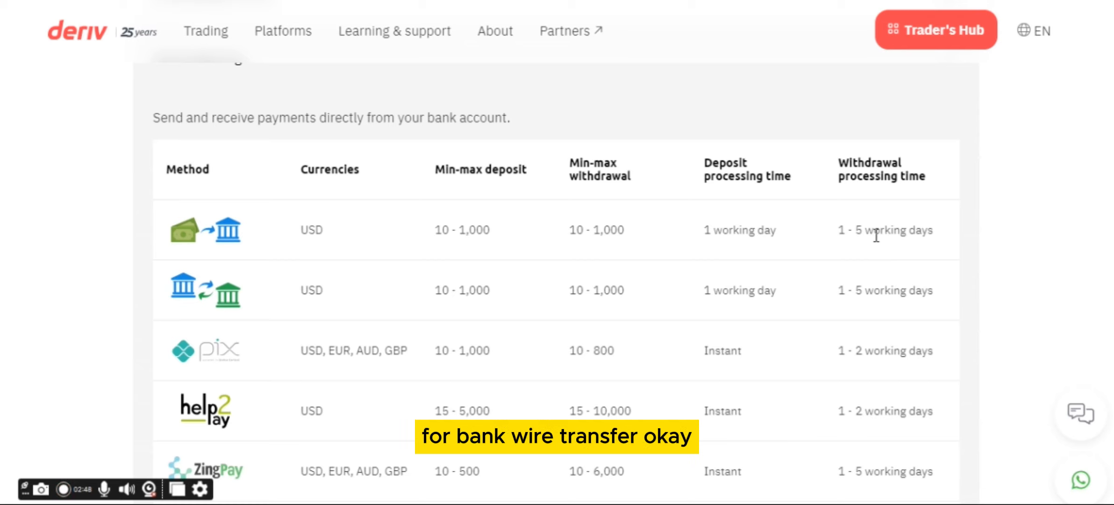
mouse_move(978, 298)
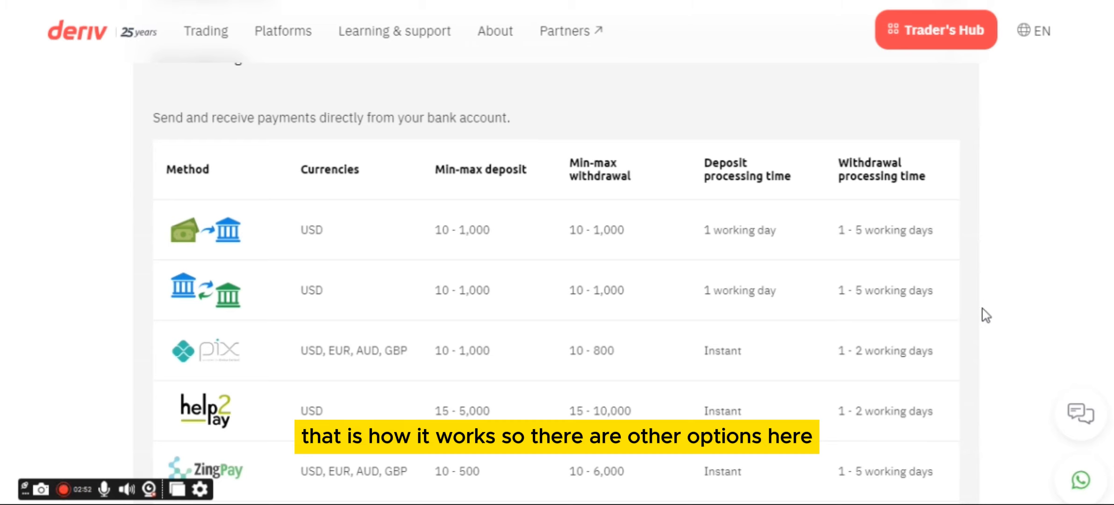
Step: Scroll past the Online banking table toward the Cryptocurrencies category
scroll(down, 3)
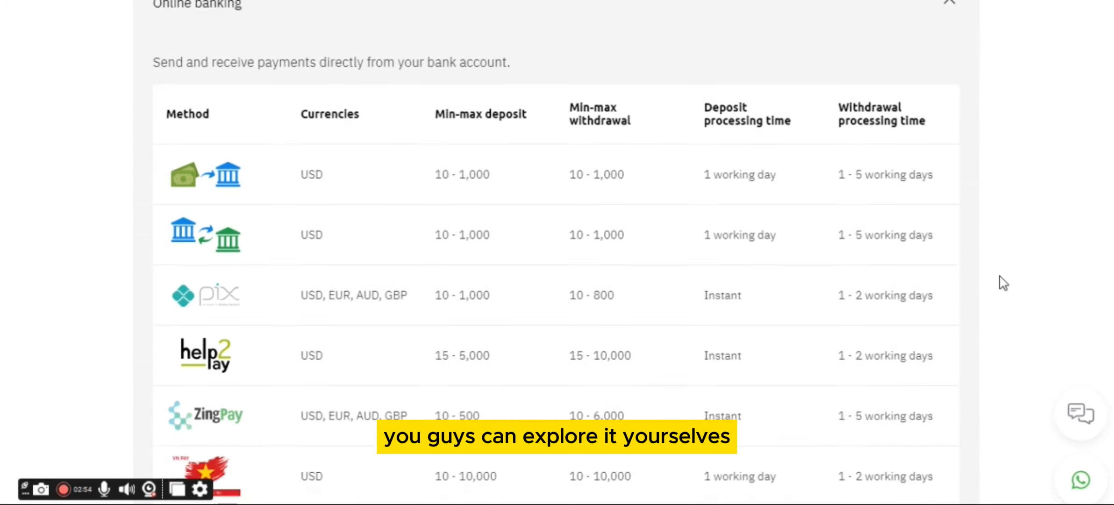
scroll(down, 3)
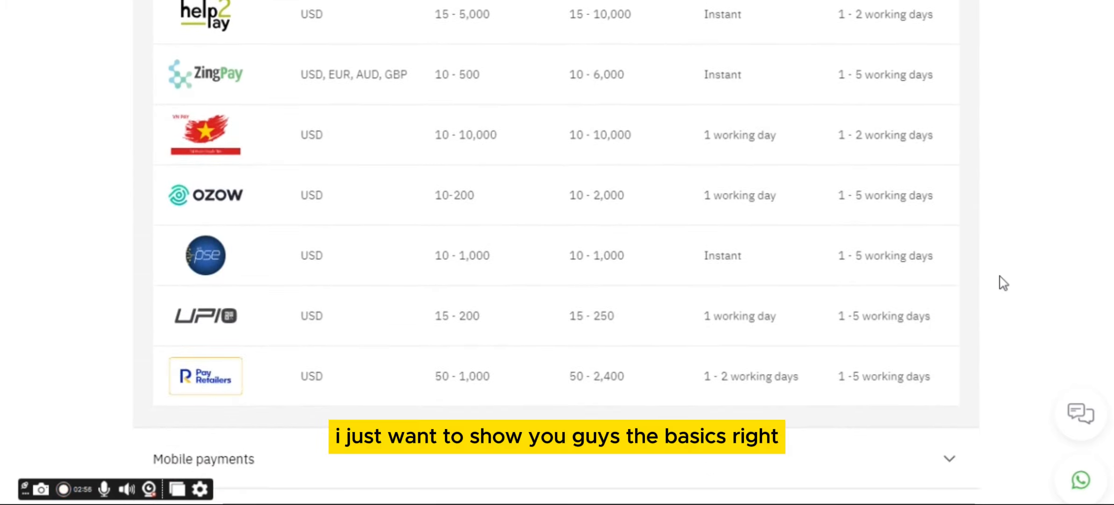
scroll(down, 3)
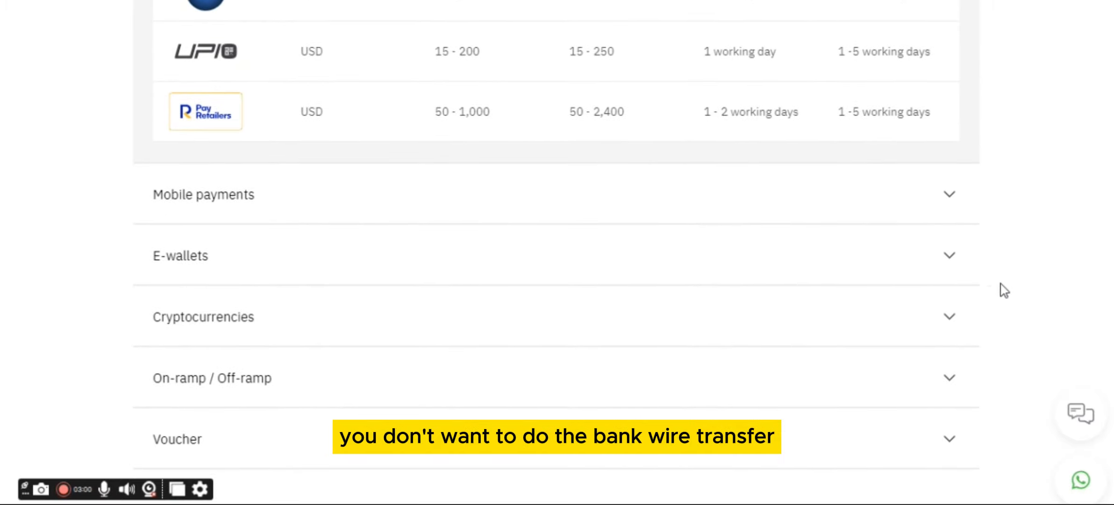
mouse_move(945, 319)
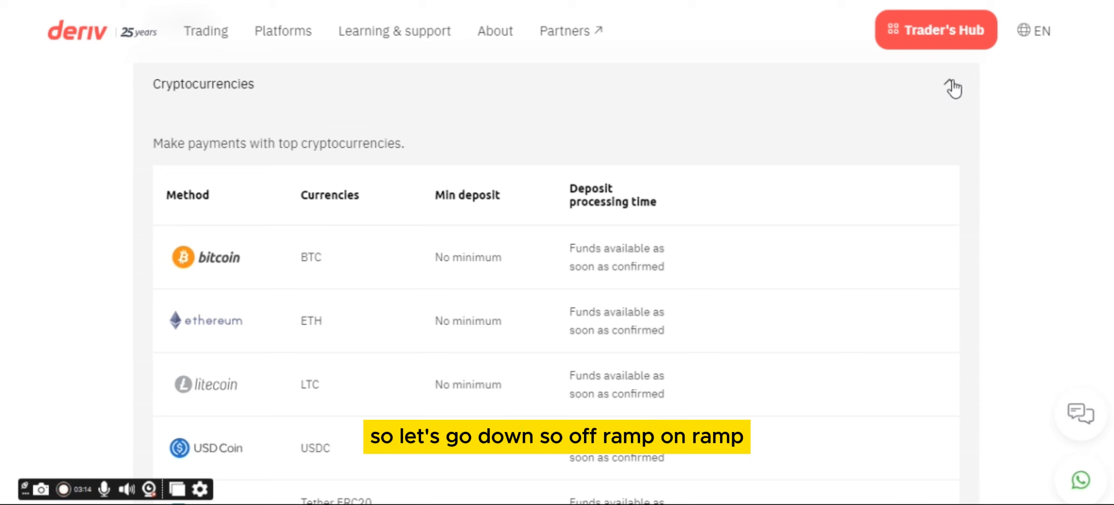
Step: Collapse Cryptocurrencies and review the On-ramp / Off-ramp table's one-working-day withdrawals
click(951, 83)
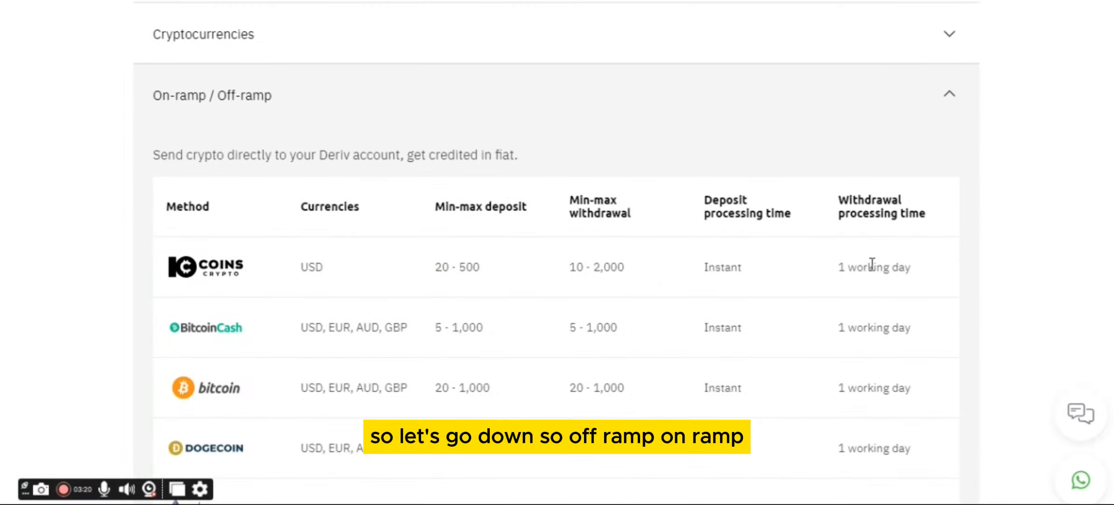
mouse_move(211, 136)
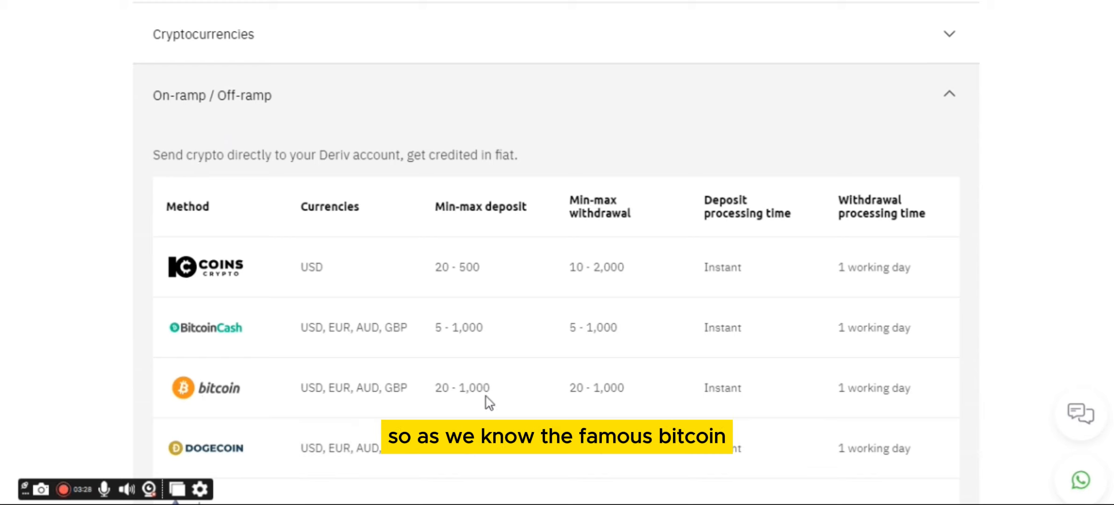
mouse_move(405, 409)
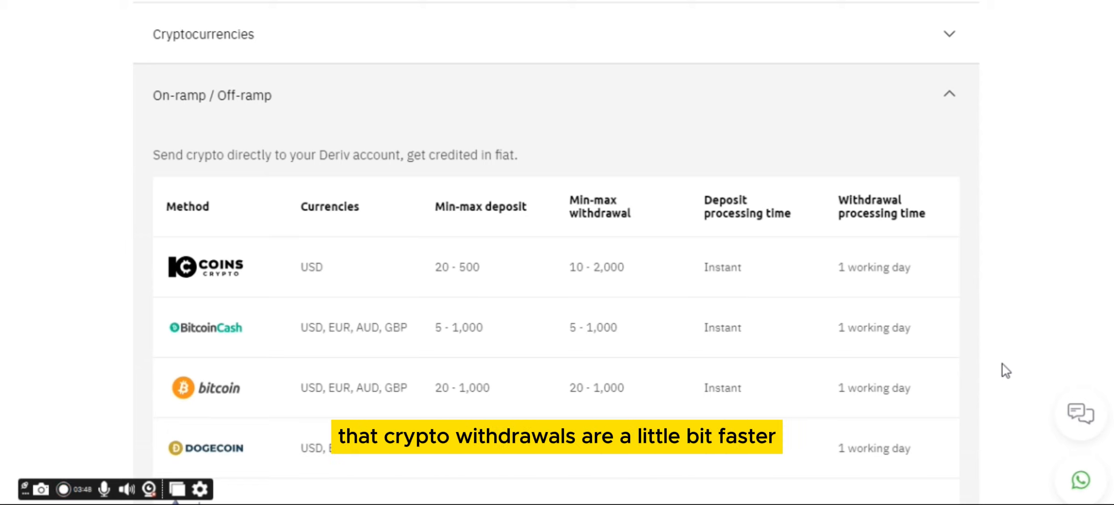
scroll(down, 3)
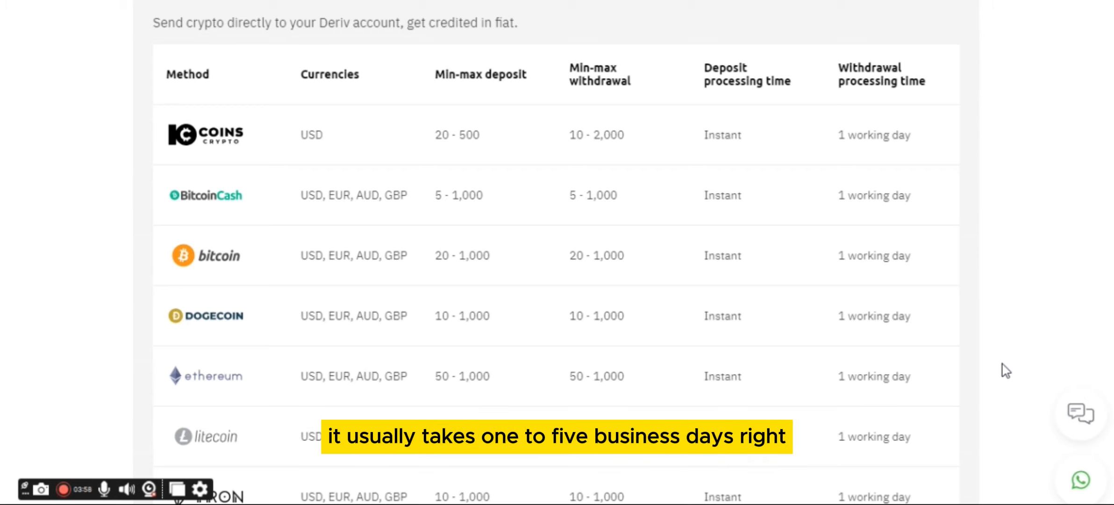
scroll(down, 3)
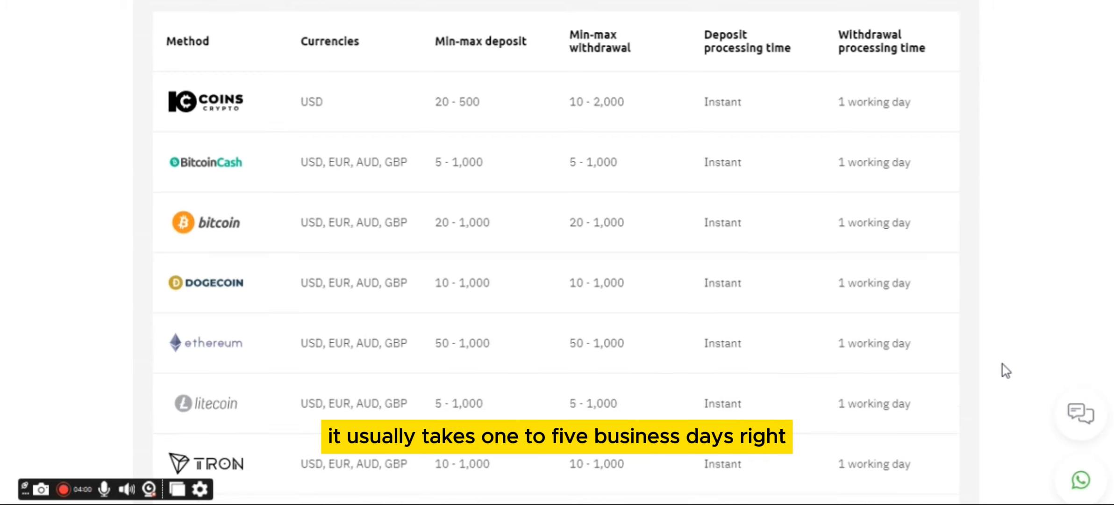
scroll(down, 3)
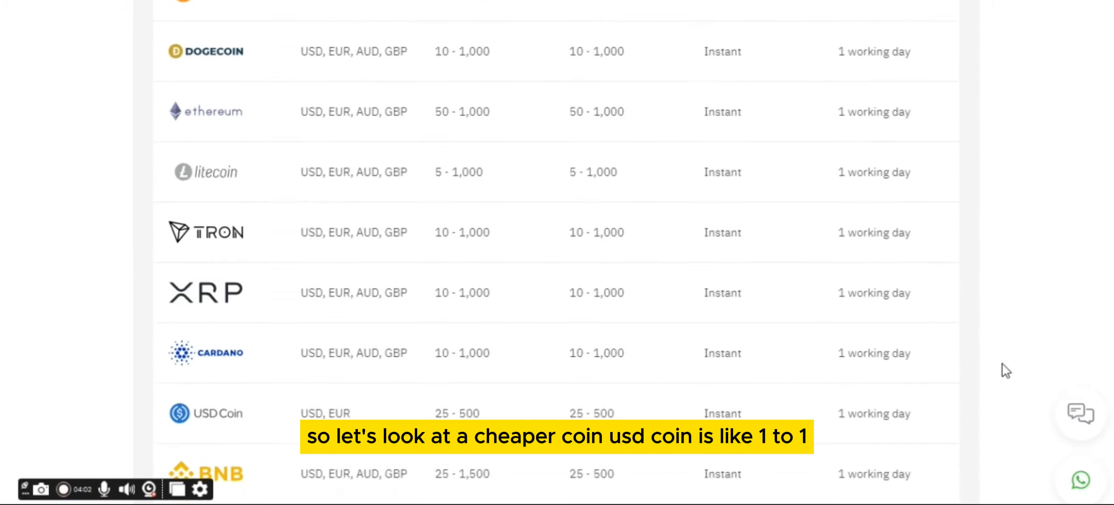
scroll(down, 3)
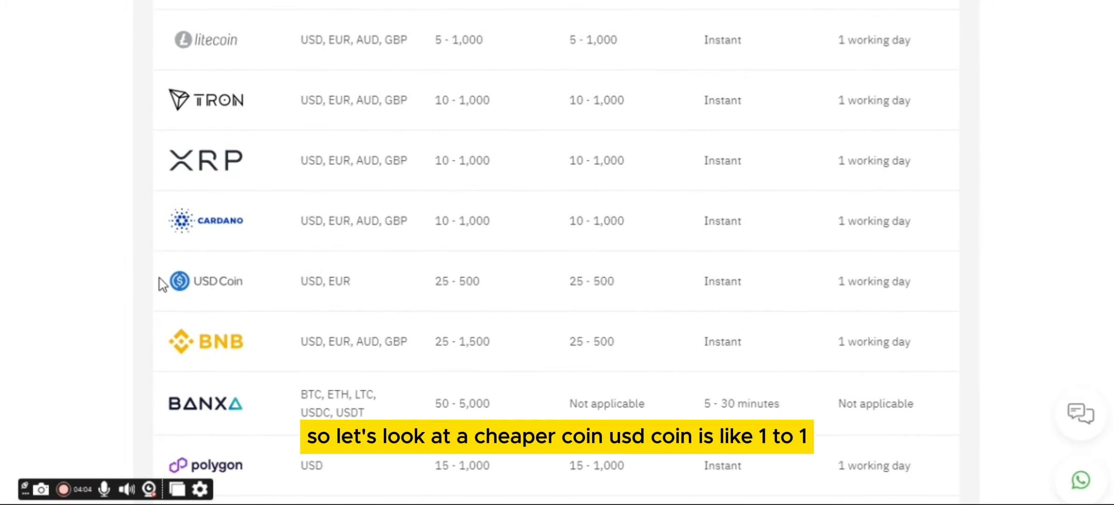
mouse_move(381, 292)
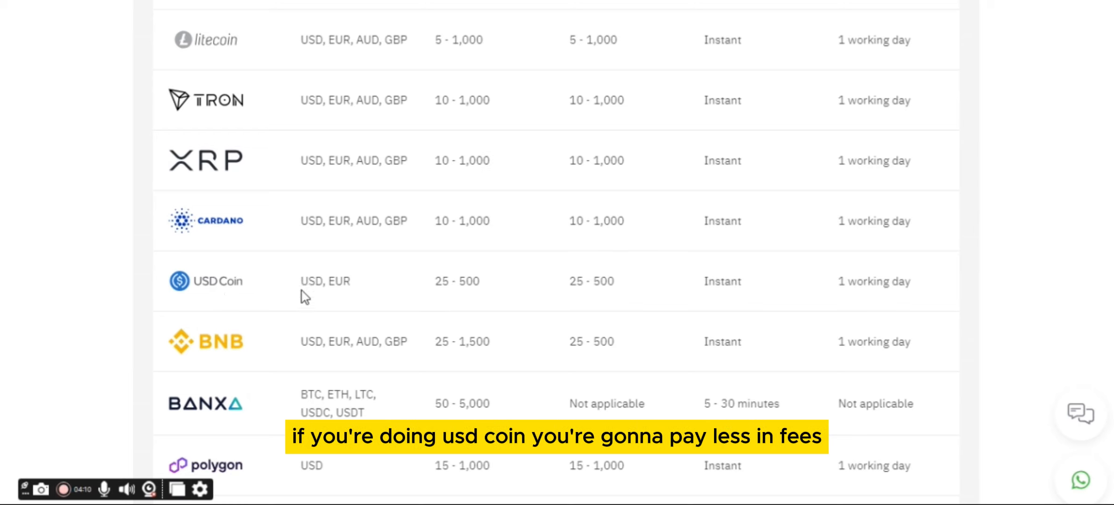
mouse_move(891, 284)
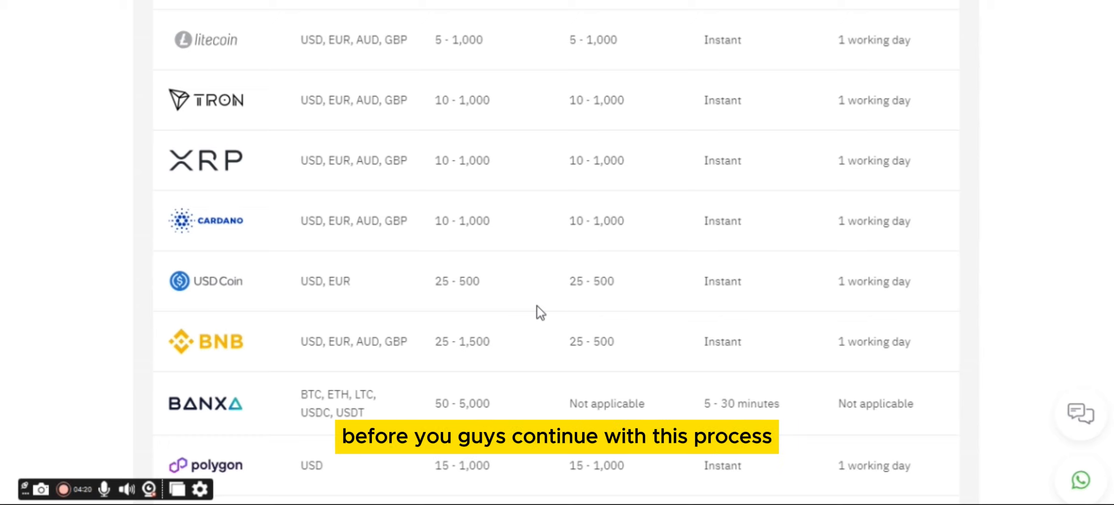
scroll(down, 3)
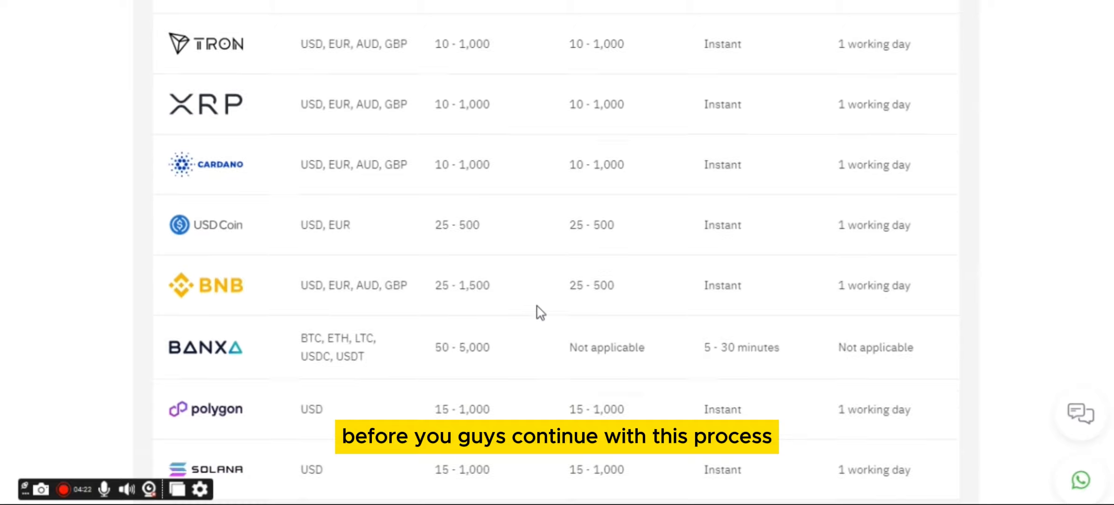
scroll(down, 3)
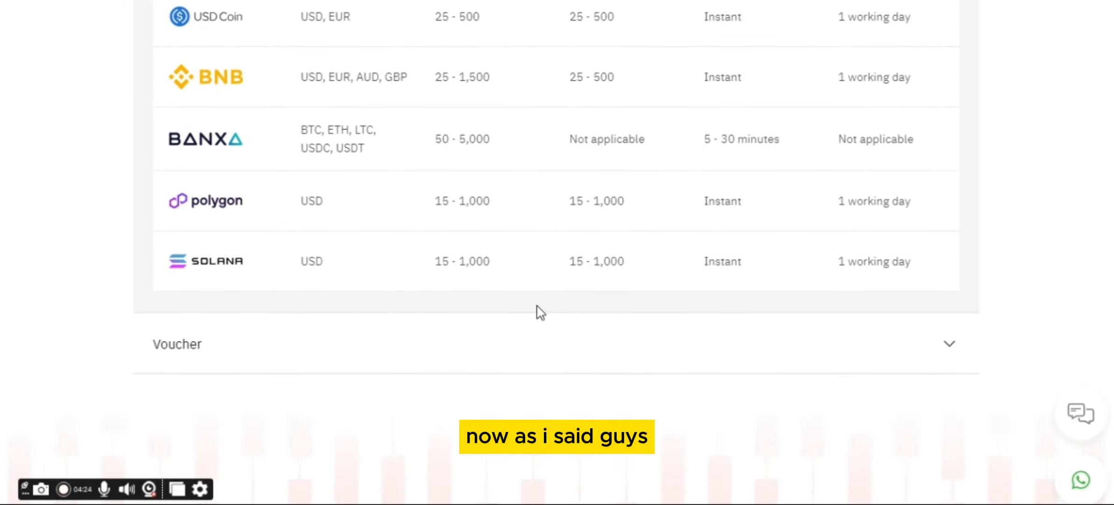
scroll(up, 3)
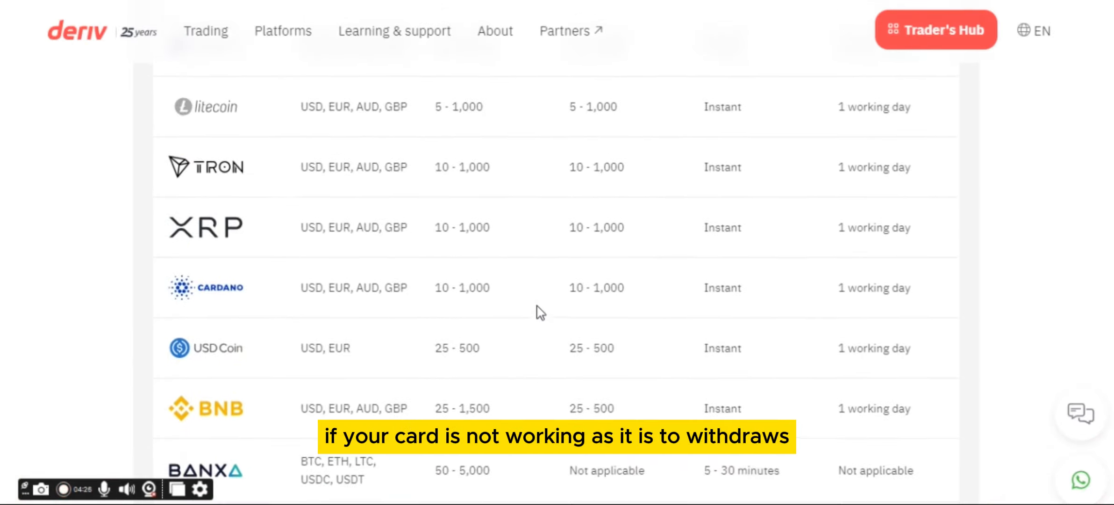